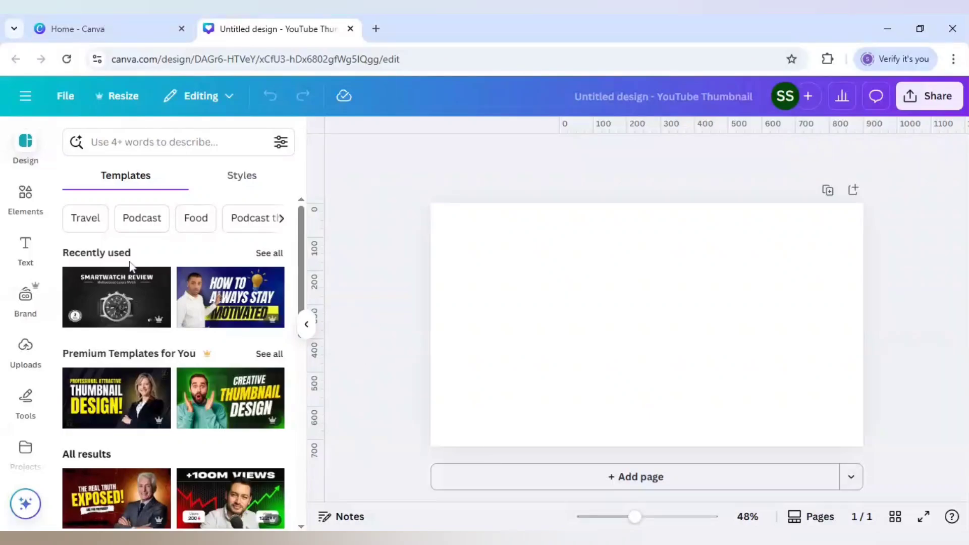
Step: Add a heading text box to the page that reads just the letter 'S'
{"action": "left_click", "coordinate": [25, 247]}
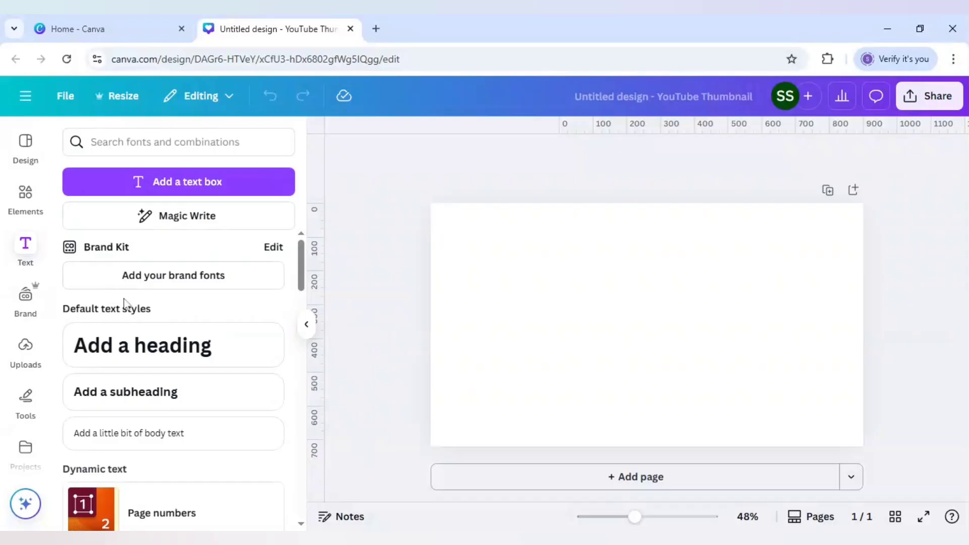
{"action": "left_click", "coordinate": [173, 345]}
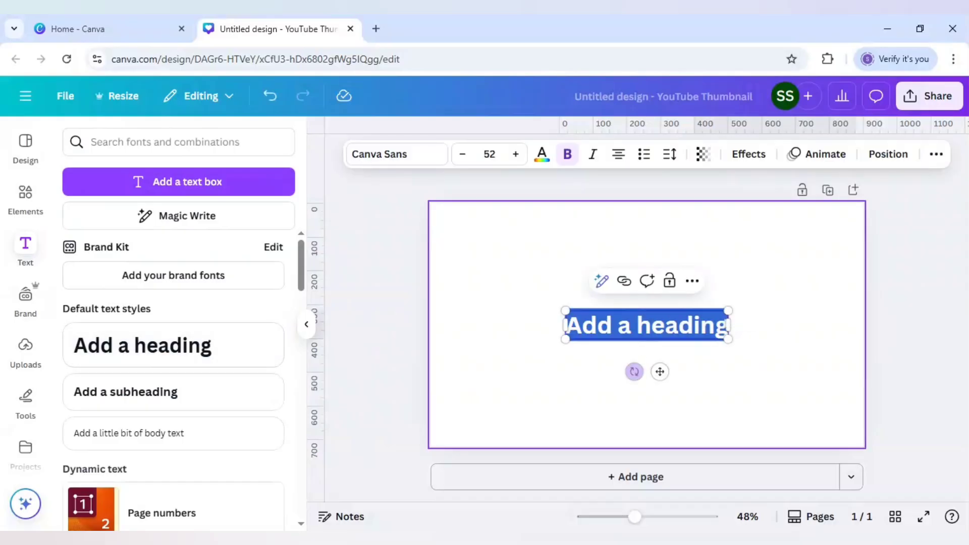
{"action": "type", "text": "S"}
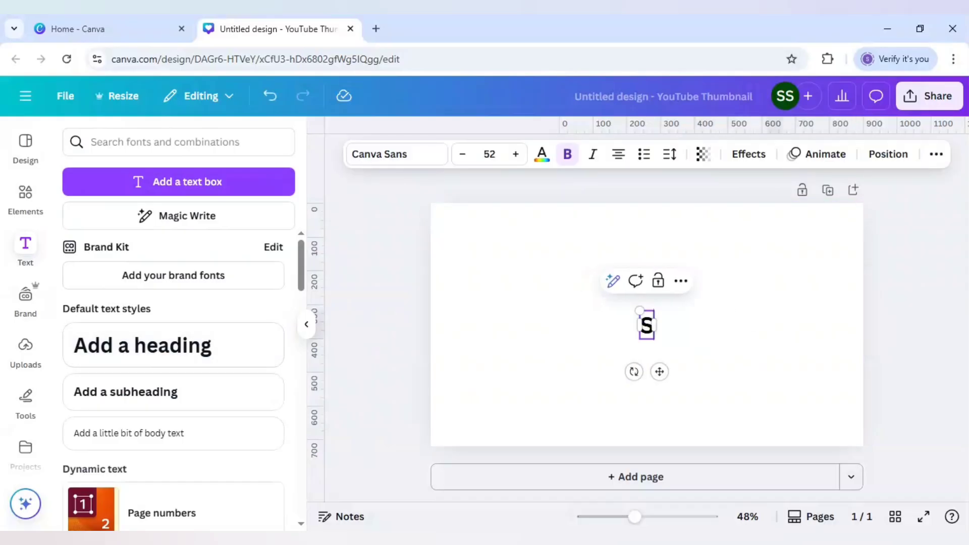
{"action": "left_click", "coordinate": [646, 325]}
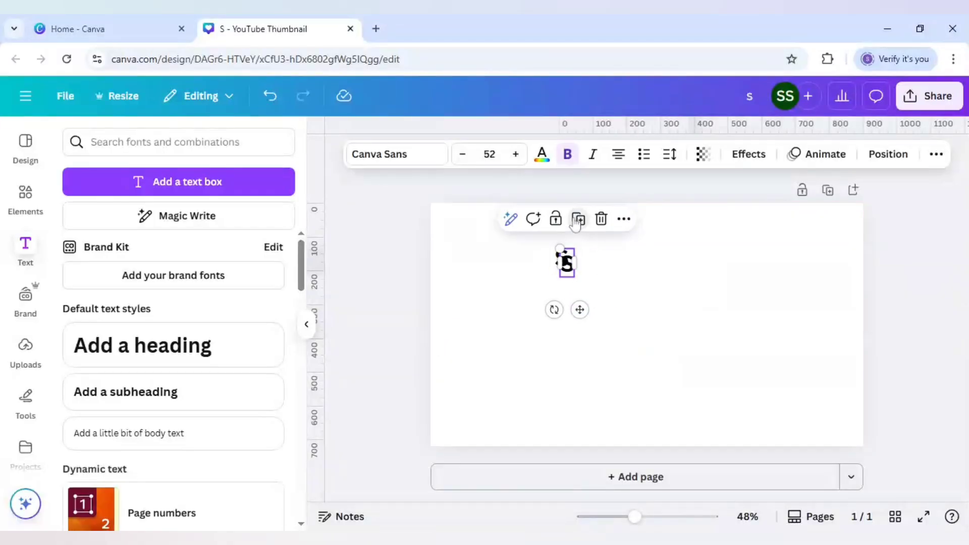
Step: Duplicate the S text box to make copies for the remaining letters
{"action": "left_click", "coordinate": [577, 218]}
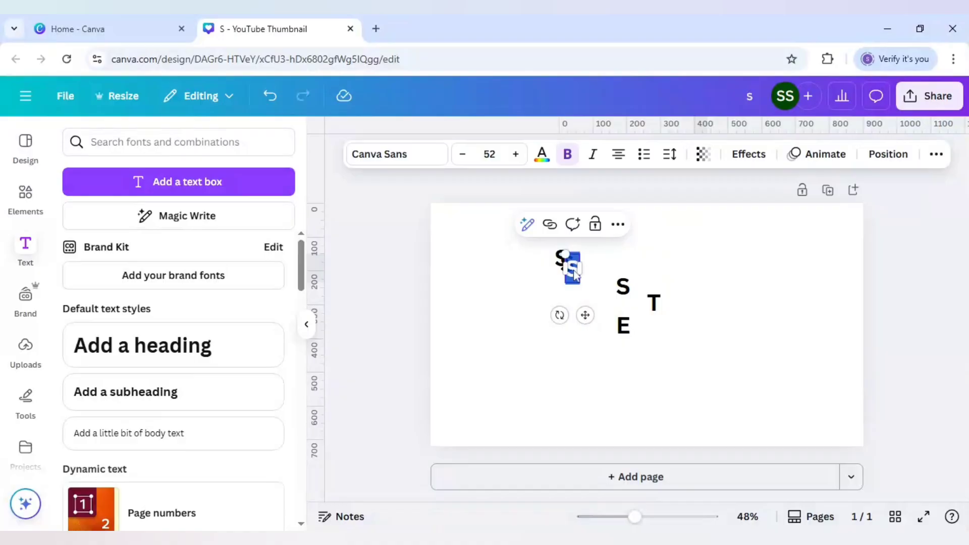
{"action": "left_click", "coordinate": [569, 266]}
{"action": "type", "text": "U"}
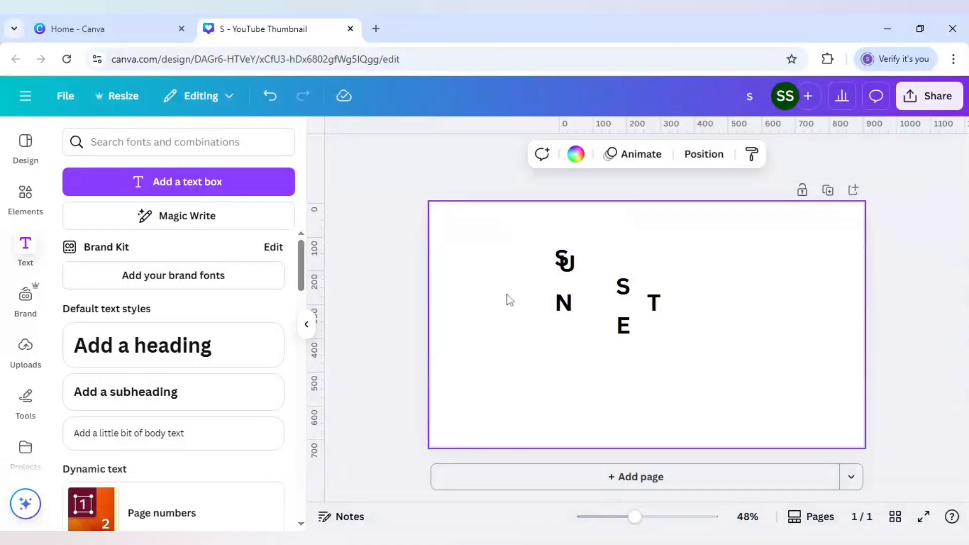
Step: Edit the letter copies to read 'N' and 'E'
{"action": "left_click", "coordinate": [564, 260]}
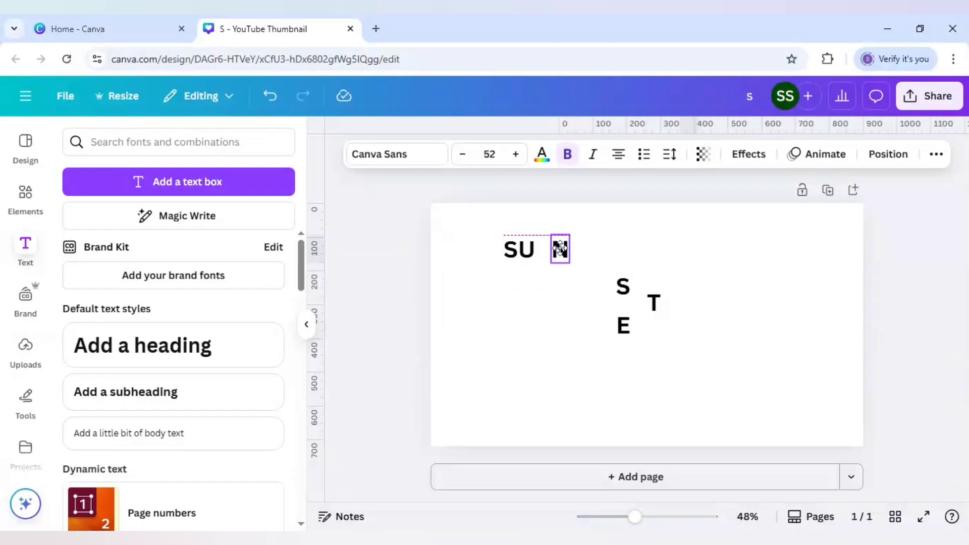
{"action": "type", "text": "N"}
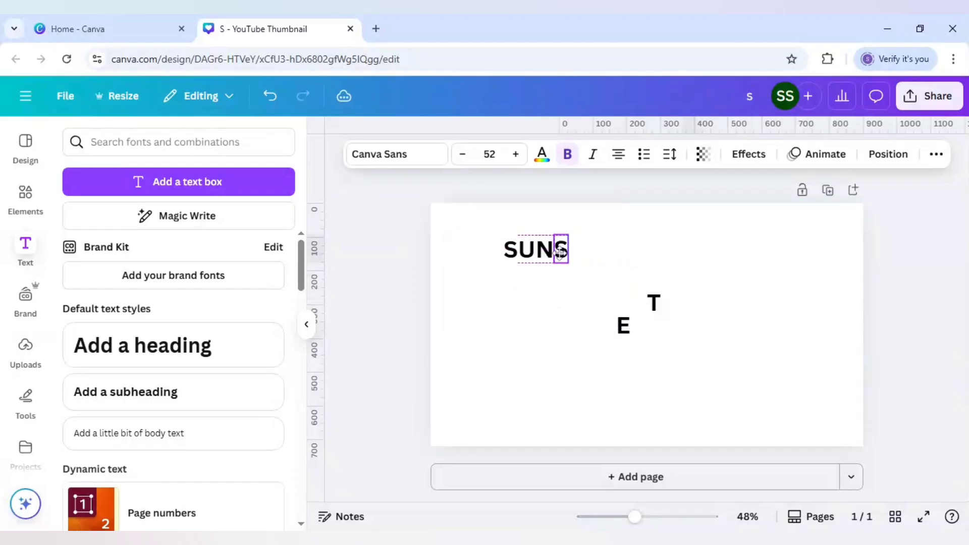
{"action": "left_click", "coordinate": [623, 326]}
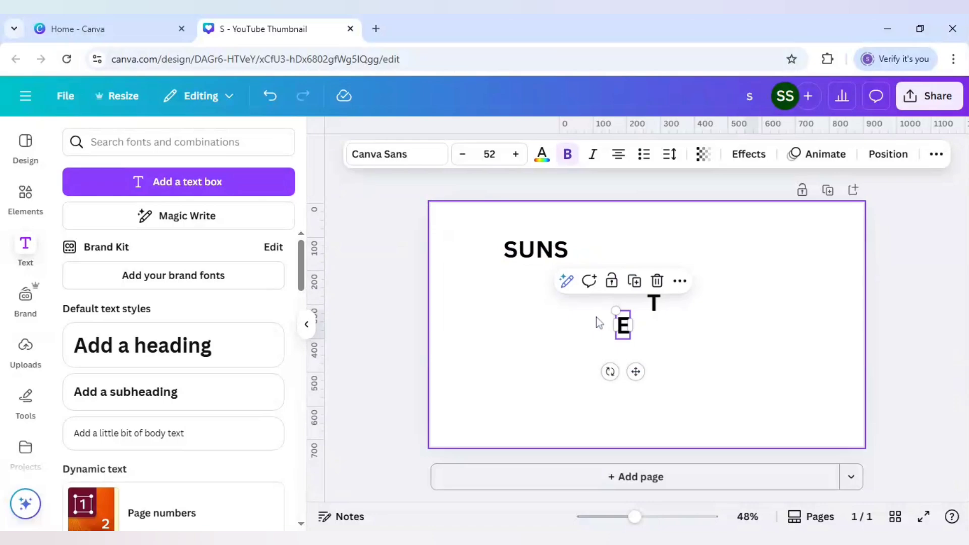
{"action": "type", "text": "E"}
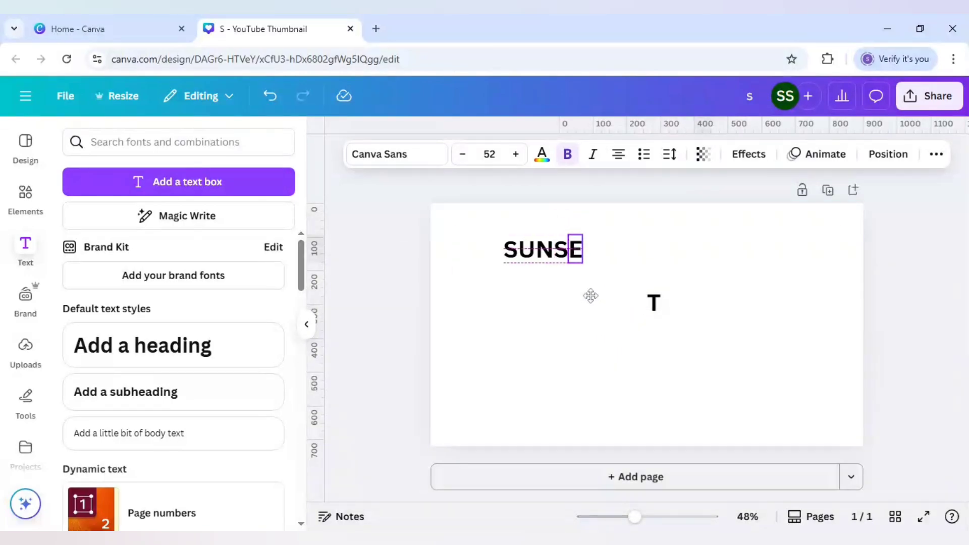
Step: Nudge the T, U and second S to staggered heights, then deselect
{"action": "left_click", "coordinate": [653, 302]}
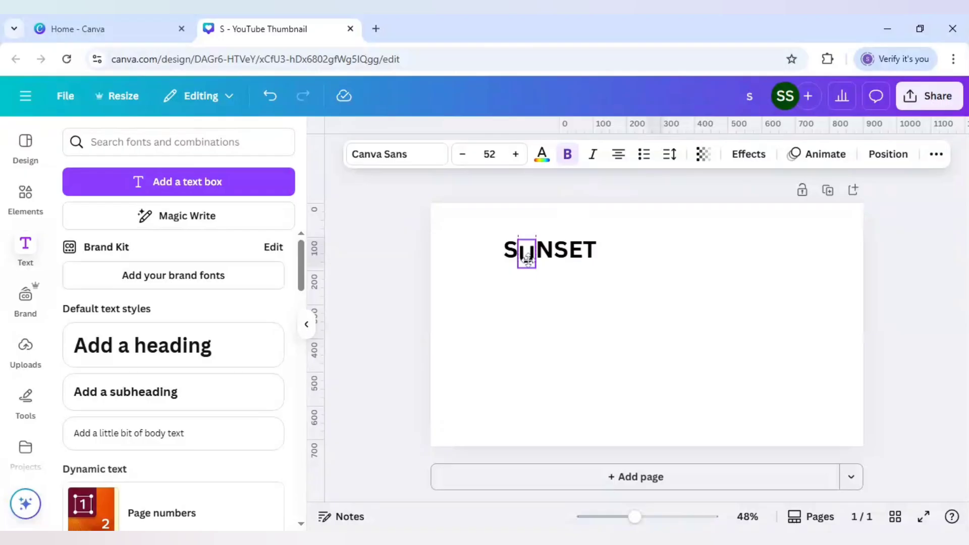
{"action": "left_click", "coordinate": [548, 249]}
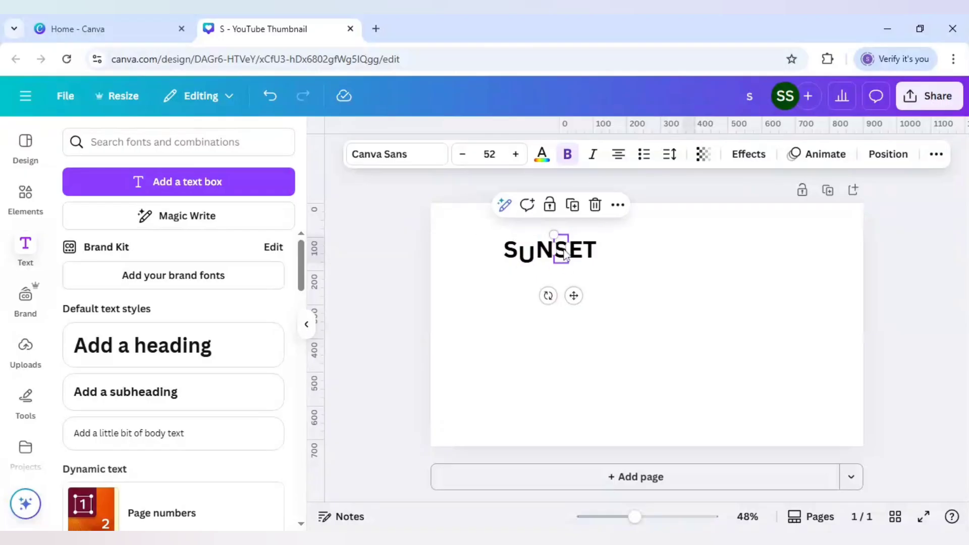
{"action": "left_click", "coordinate": [559, 251]}
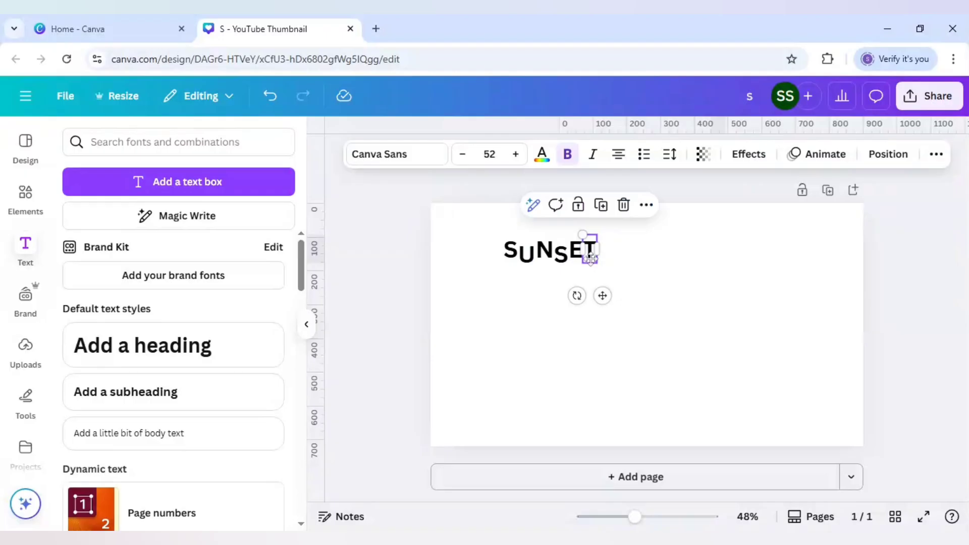
{"action": "left_click", "coordinate": [633, 273]}
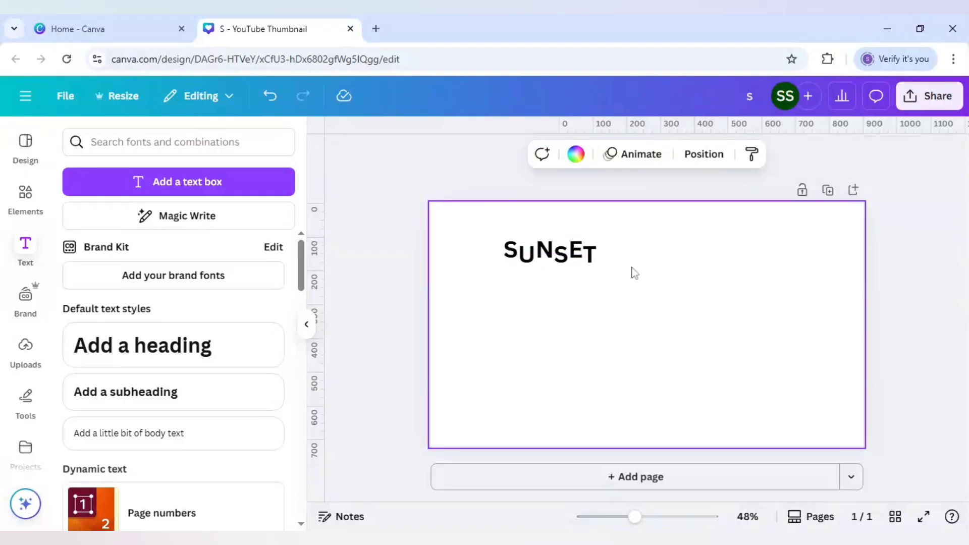
{"action": "left_click", "coordinate": [549, 251]}
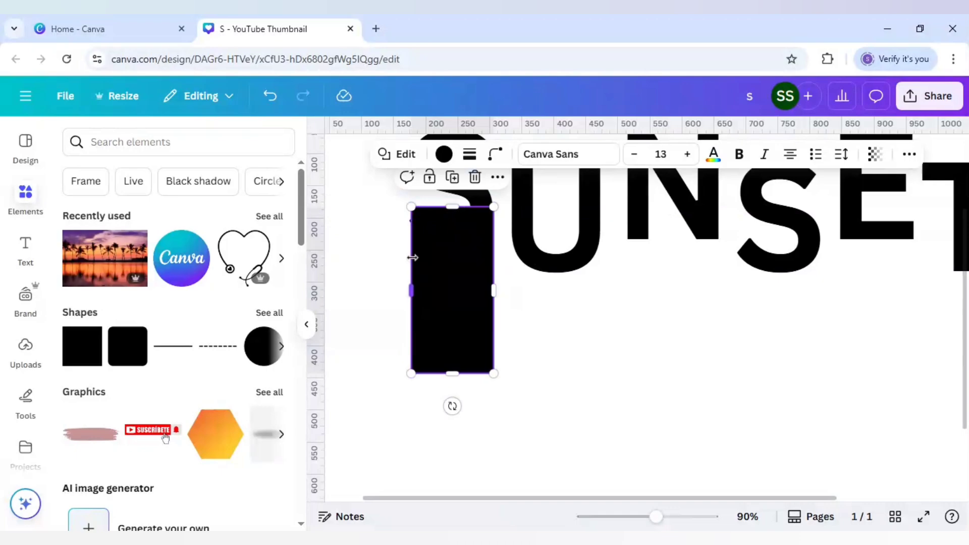
{"action": "mouse_move", "coordinate": [444, 266]}
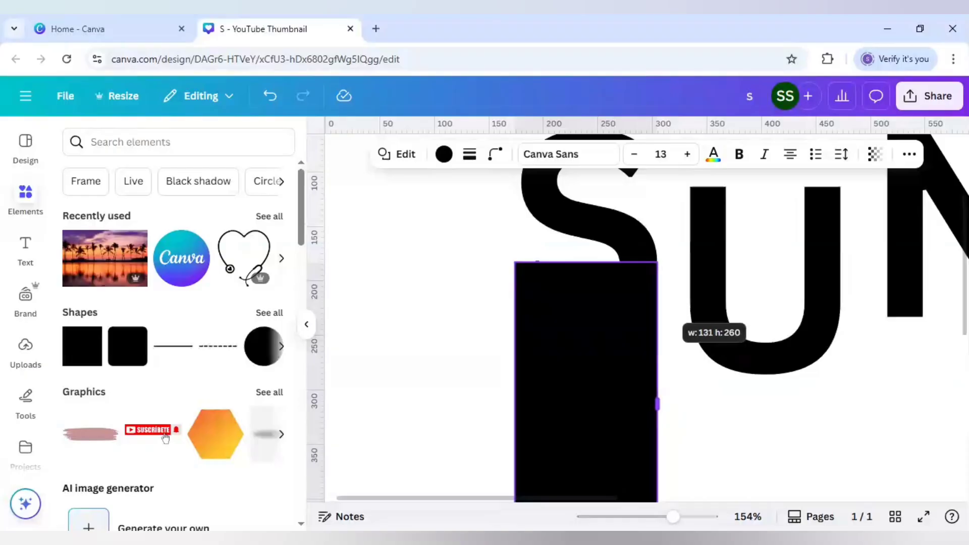
Step: Stretch the black square into a tall, narrow bar beneath the S
{"action": "left_click", "coordinate": [584, 315]}
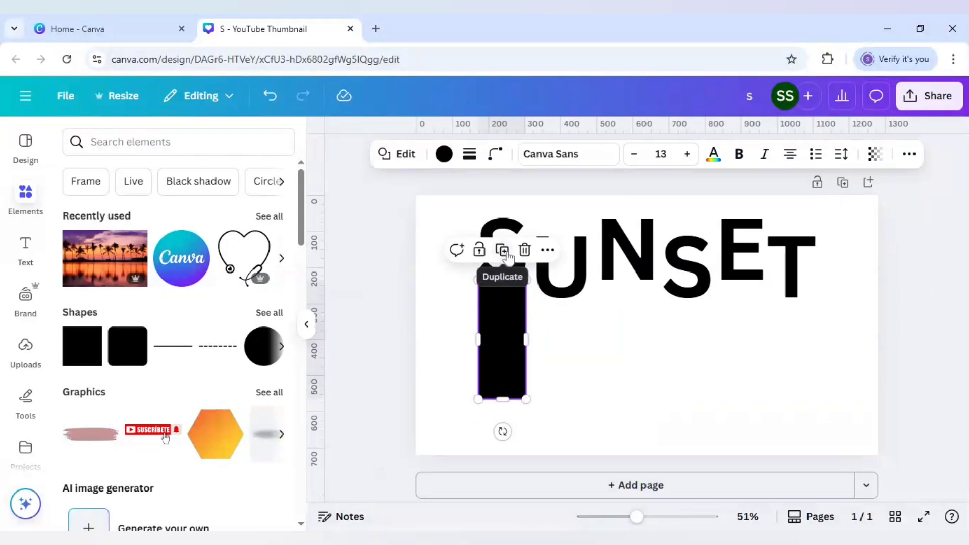
Step: Duplicate the black bar and position copies under the U and N
{"action": "left_click", "coordinate": [502, 250]}
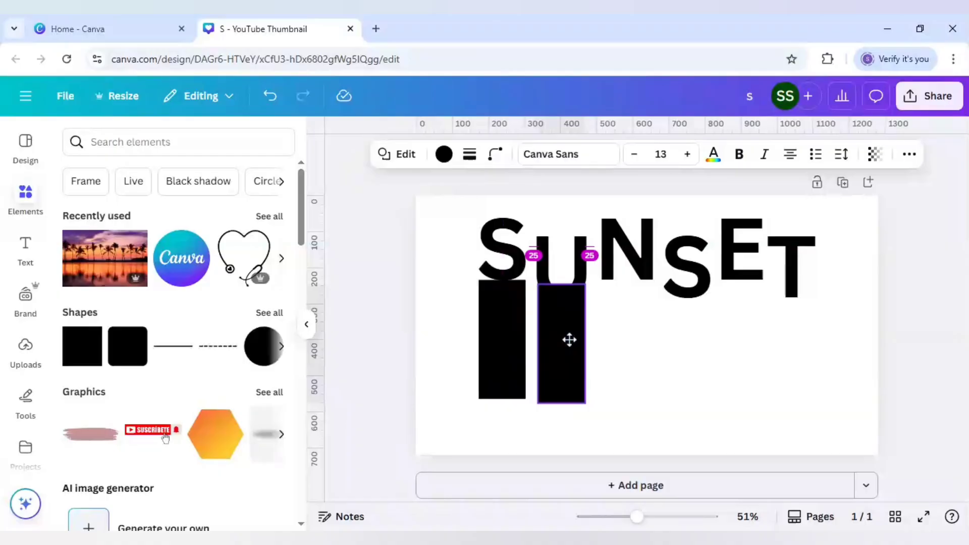
{"action": "left_click", "coordinate": [561, 346]}
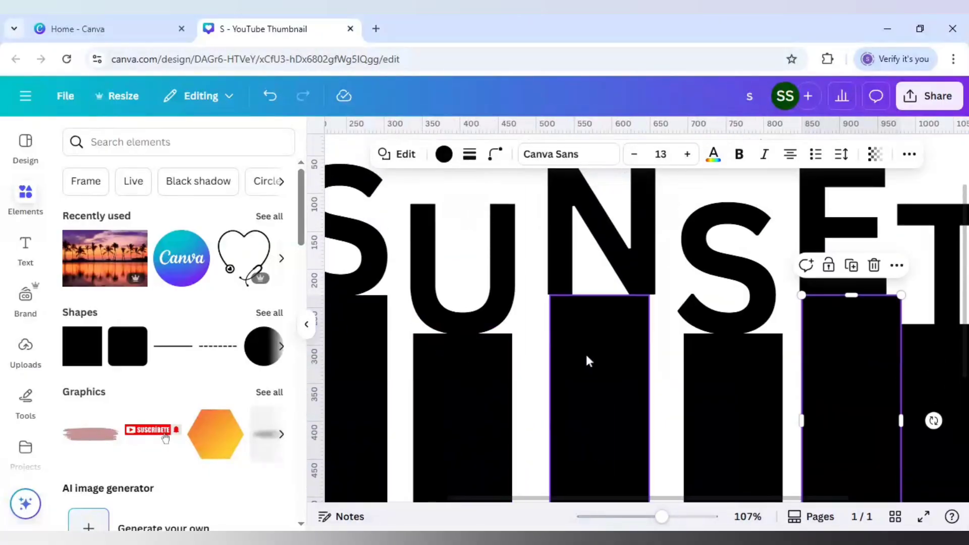
{"action": "left_click", "coordinate": [600, 358]}
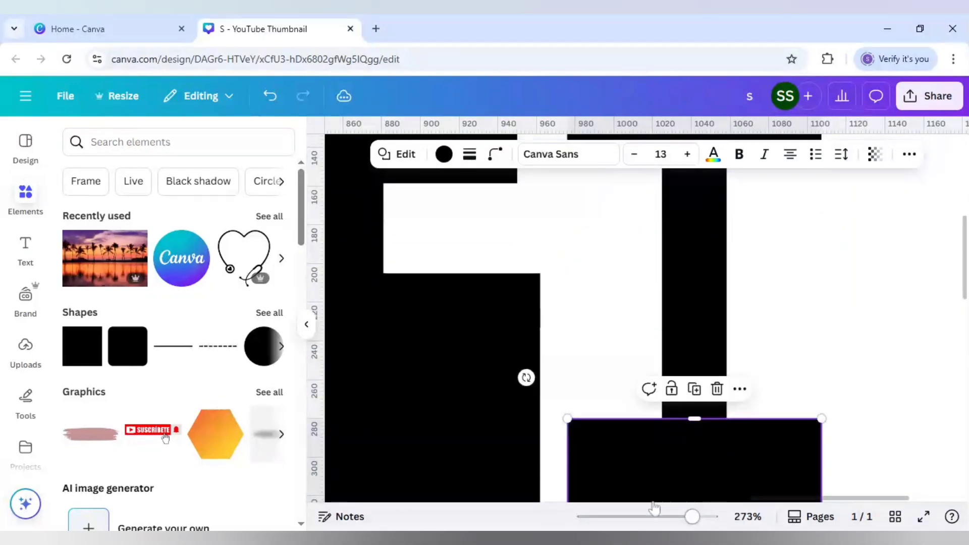
Step: Scroll across the page to check each letter atop its staggered black bar
{"action": "scroll", "scroll_direction": "left", "scroll_amount": 3}
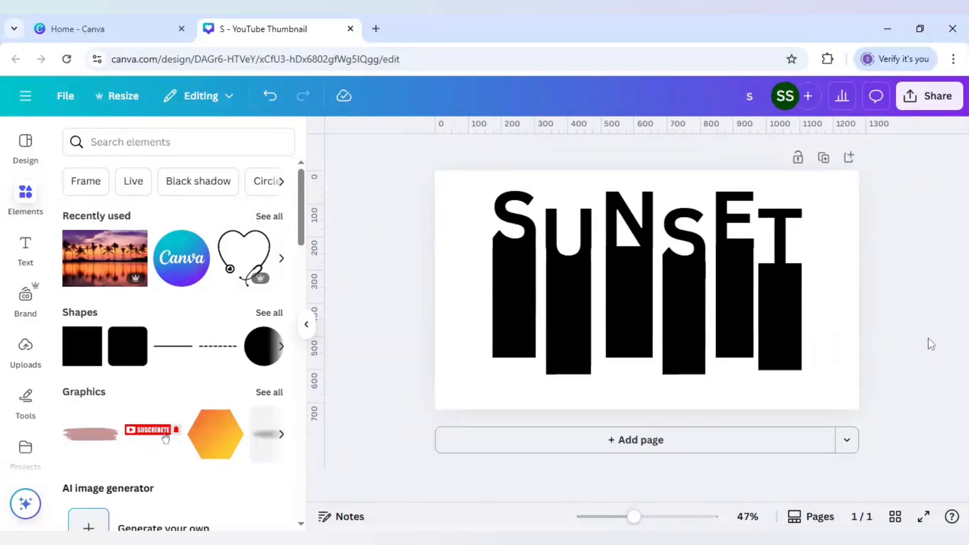
Step: Add the palm-tree sunset photo from Recently used to the page
{"action": "left_click", "coordinate": [647, 290]}
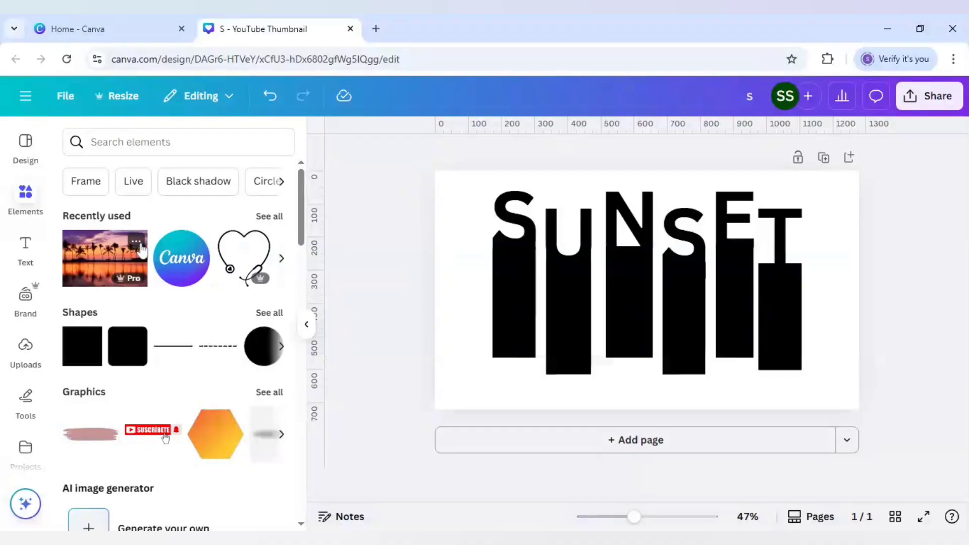
{"action": "left_click", "coordinate": [136, 242]}
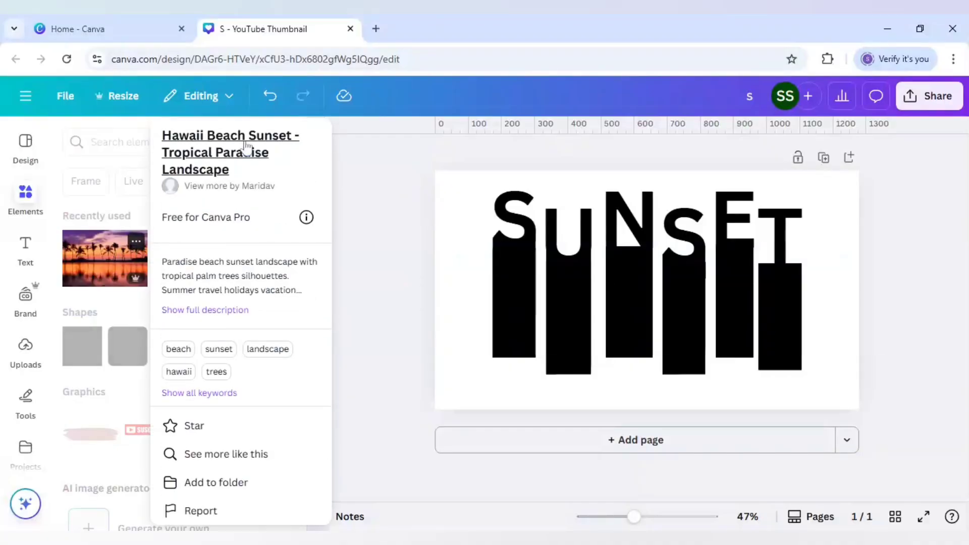
{"action": "mouse_move", "coordinate": [226, 179]}
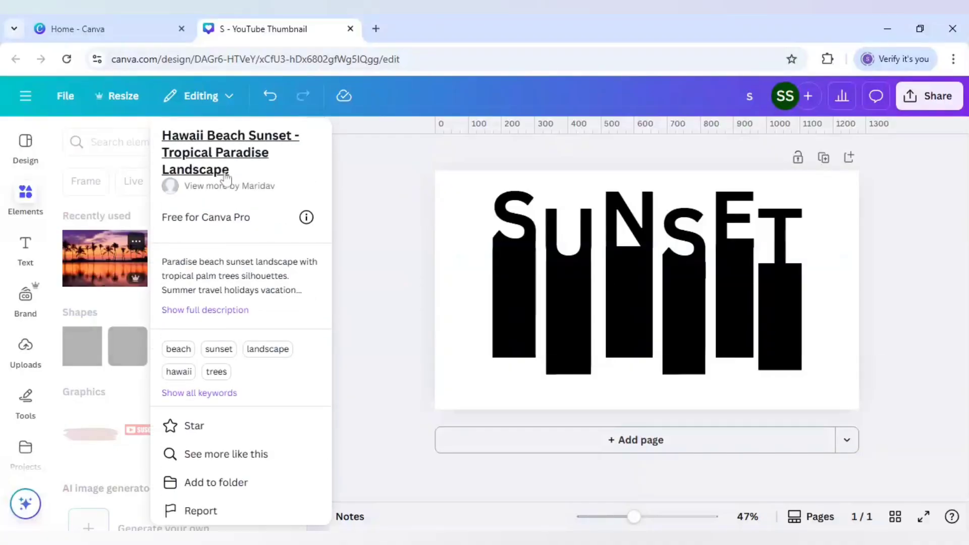
{"action": "mouse_move", "coordinate": [212, 231]}
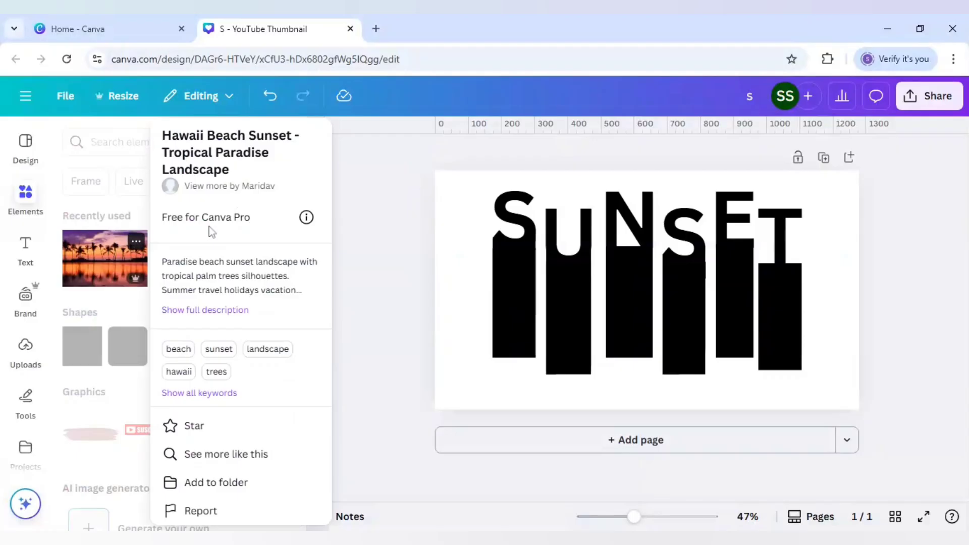
{"action": "mouse_move", "coordinate": [117, 265]}
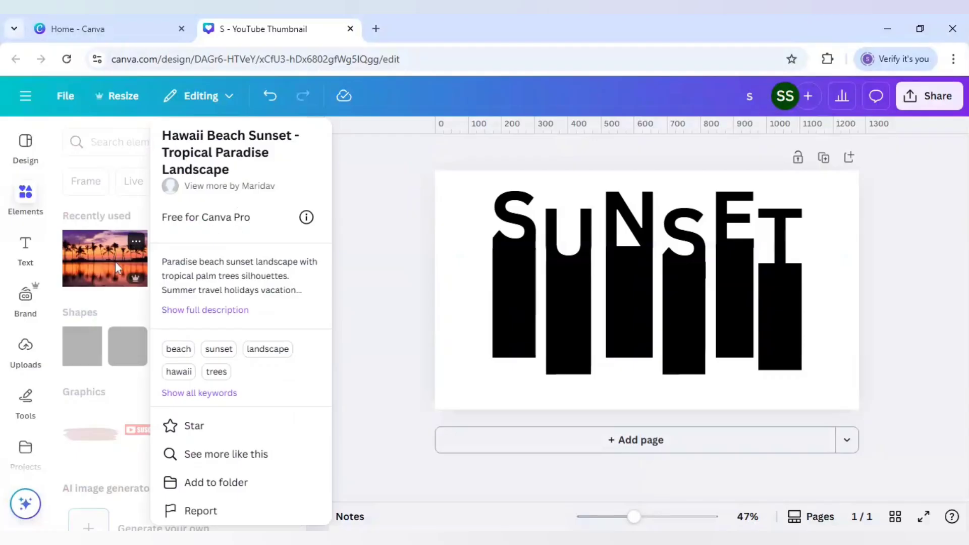
{"action": "left_click", "coordinate": [104, 259]}
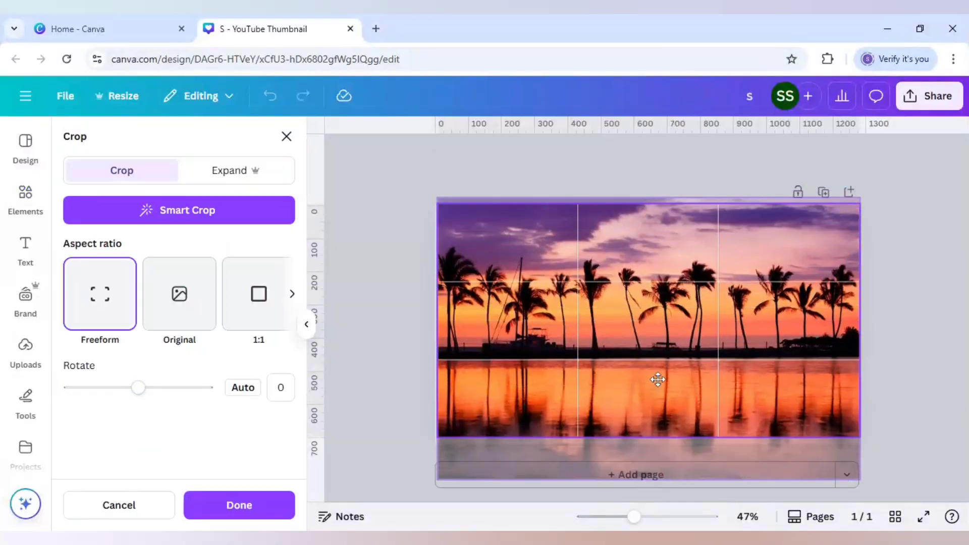
Step: Finish cropping the sunset photo and select it to cut from page one
{"action": "left_click", "coordinate": [239, 505]}
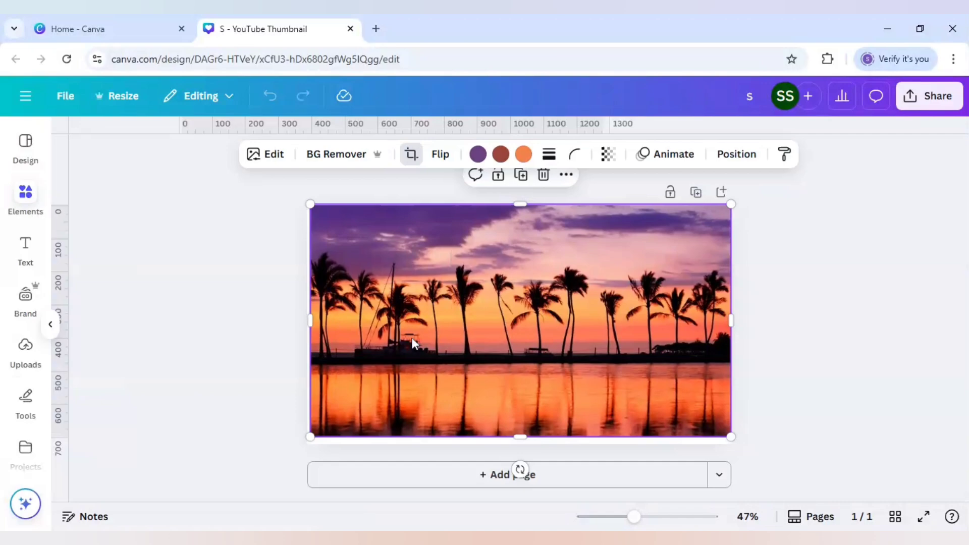
{"action": "left_click", "coordinate": [25, 198]}
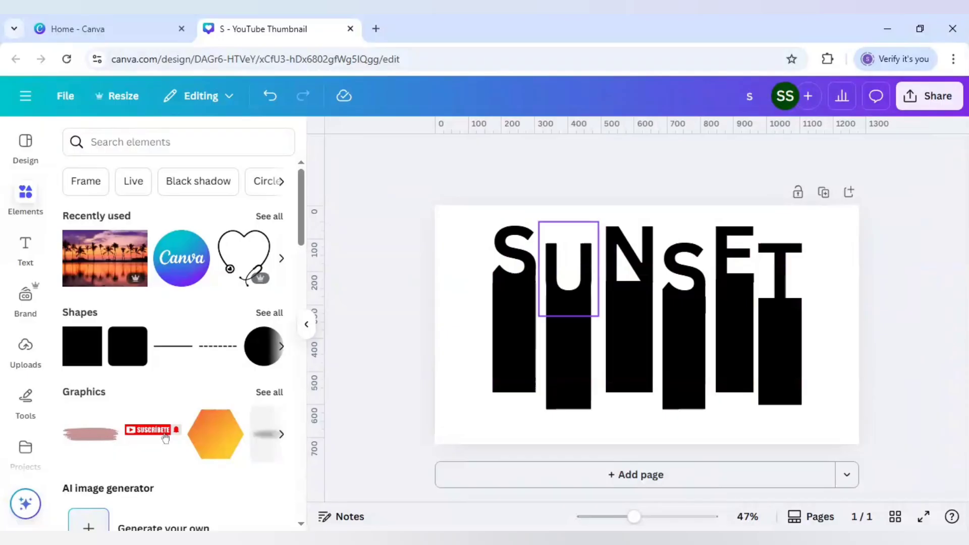
Step: Add a new page and paste the sunset photo onto it
{"action": "left_click", "coordinate": [635, 474]}
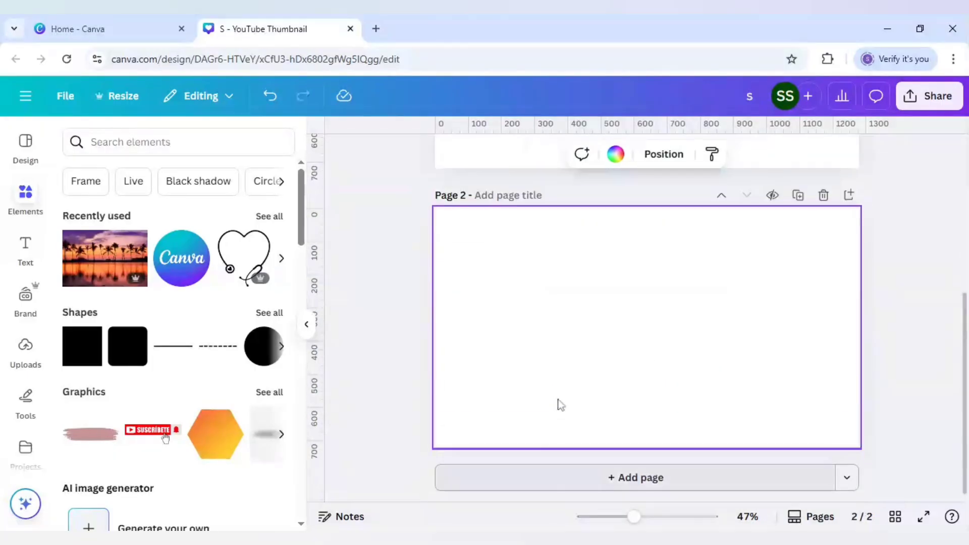
{"action": "left_click", "coordinate": [104, 259]}
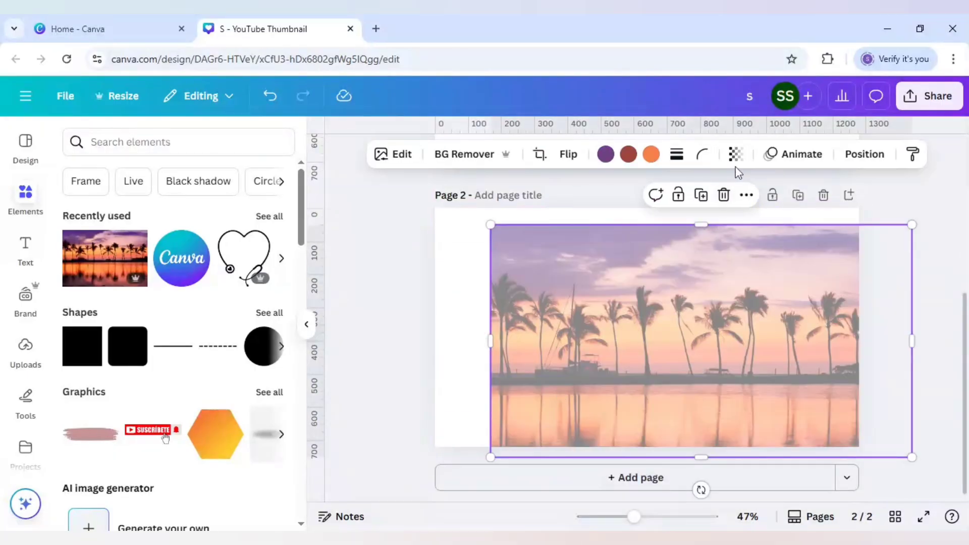
{"action": "left_click", "coordinate": [734, 154]}
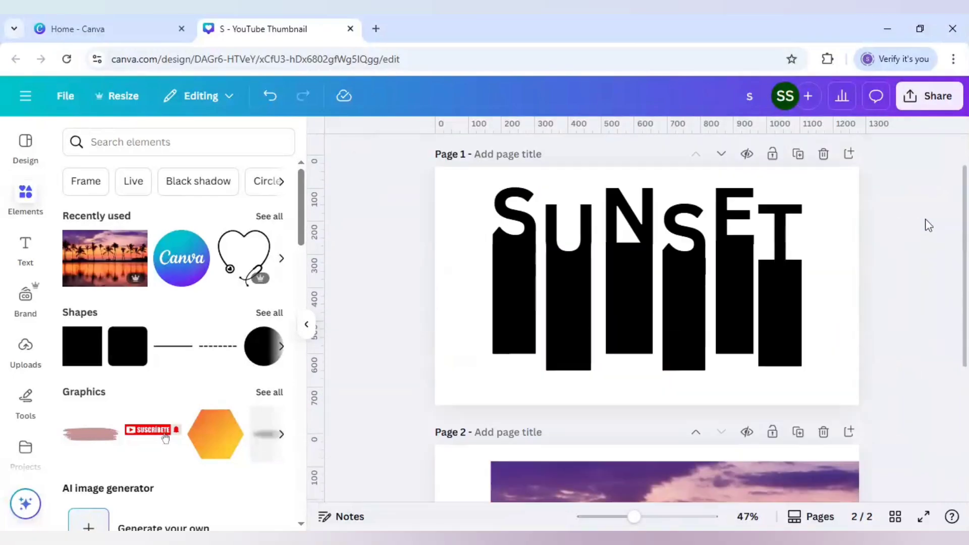
Step: Download both pages as JPG images
{"action": "left_click", "coordinate": [929, 96]}
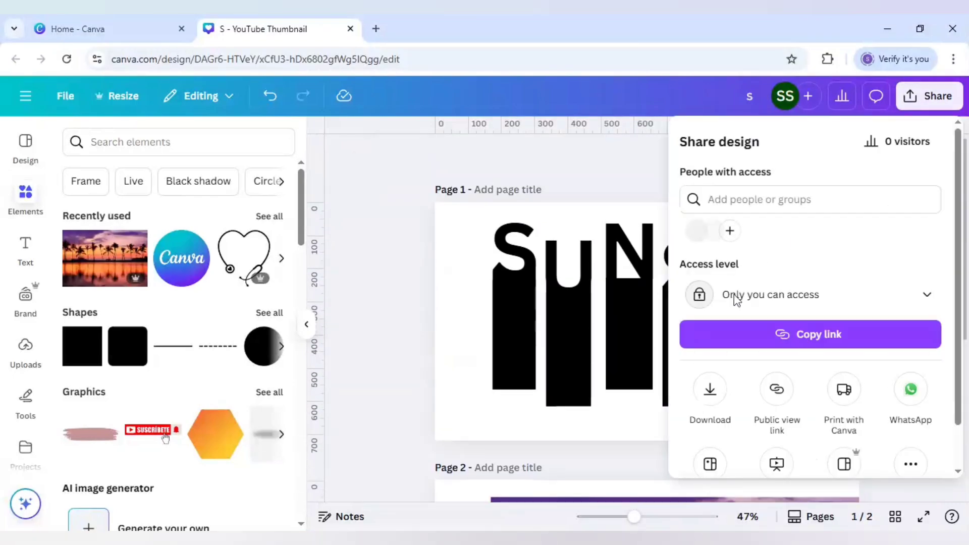
{"action": "left_click", "coordinate": [709, 389]}
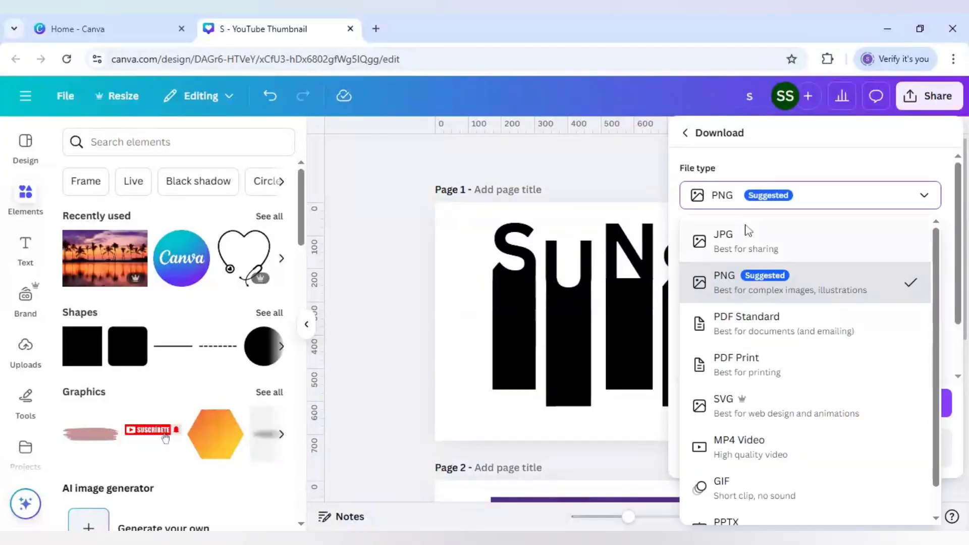
{"action": "left_click", "coordinate": [722, 242]}
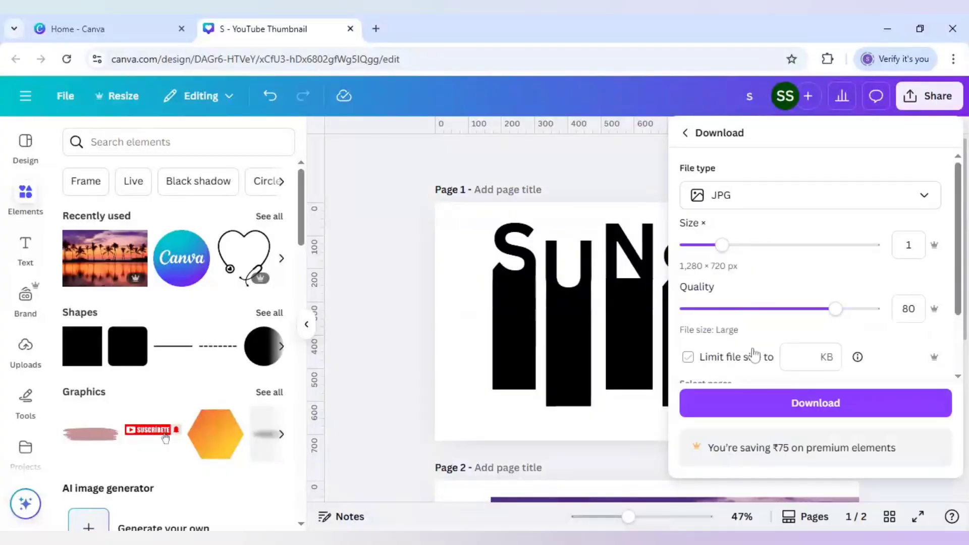
{"action": "scroll", "scroll_direction": "down", "scroll_amount": 3}
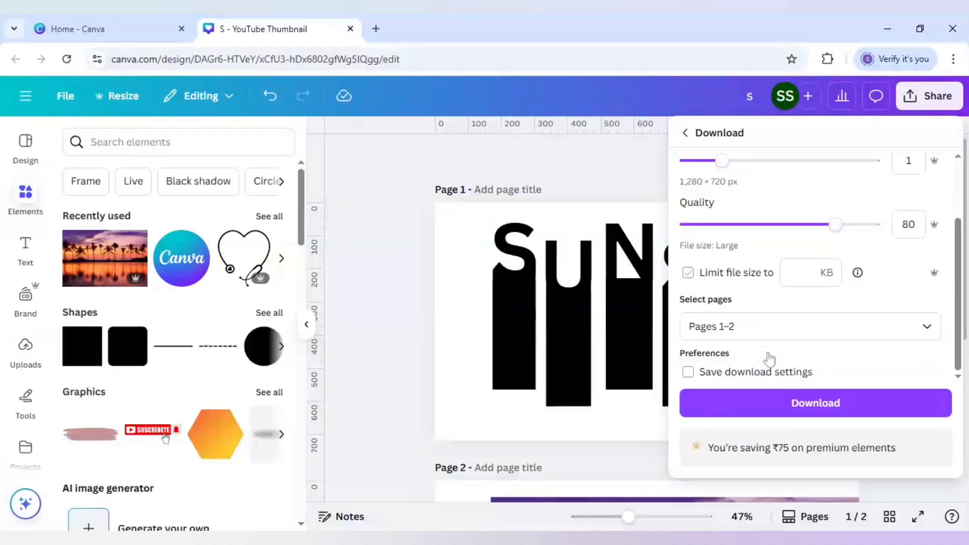
{"action": "left_click", "coordinate": [814, 402]}
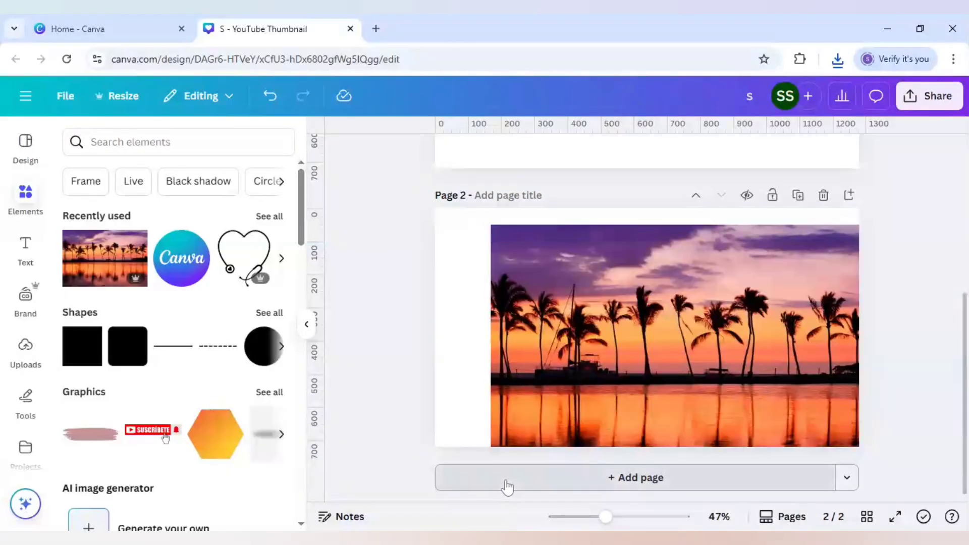
Step: Add a third page holding the downloaded SUNSET bars image and palm-tree sunset photo
{"action": "left_click", "coordinate": [635, 477]}
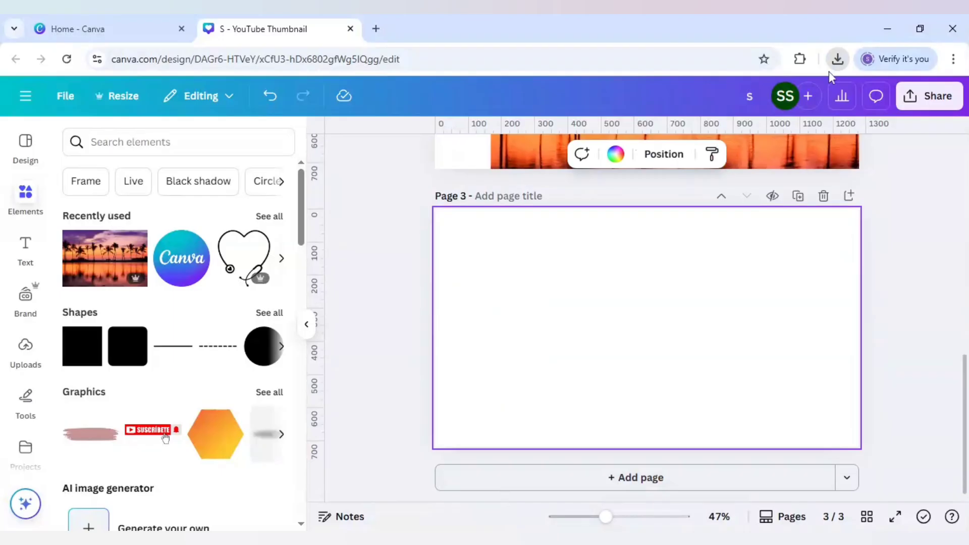
{"action": "left_click", "coordinate": [647, 328]}
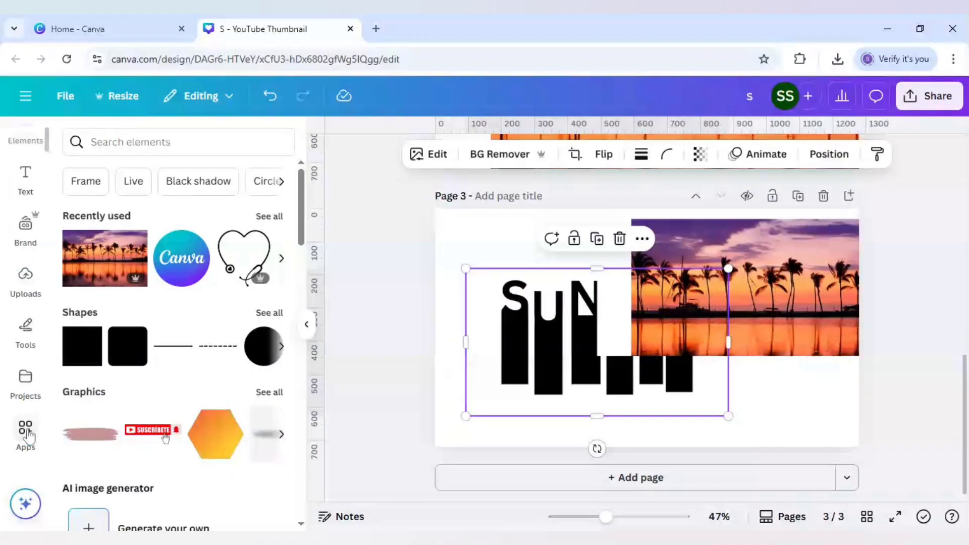
Step: Find the Blend Image app by searching 'blend' among Canva apps
{"action": "left_click", "coordinate": [25, 430]}
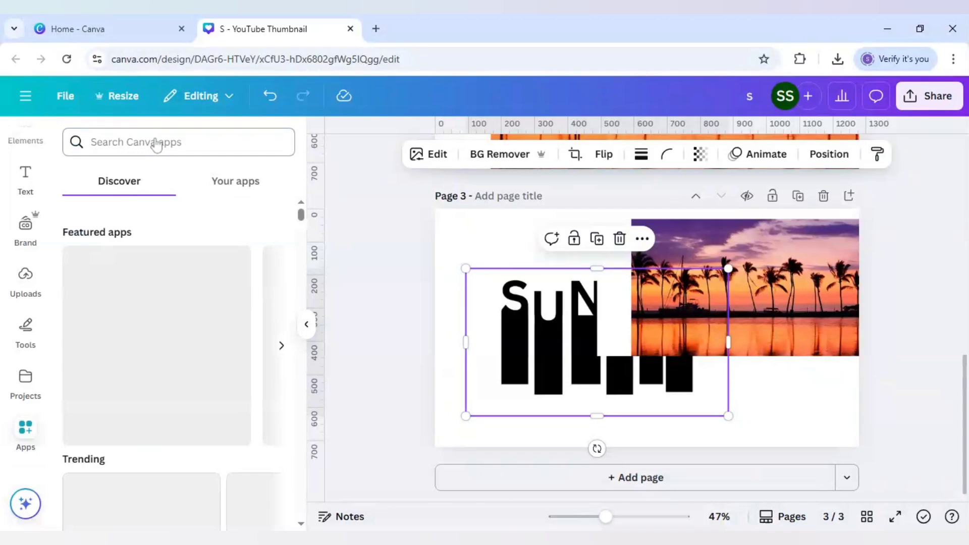
{"action": "left_click", "coordinate": [179, 143]}
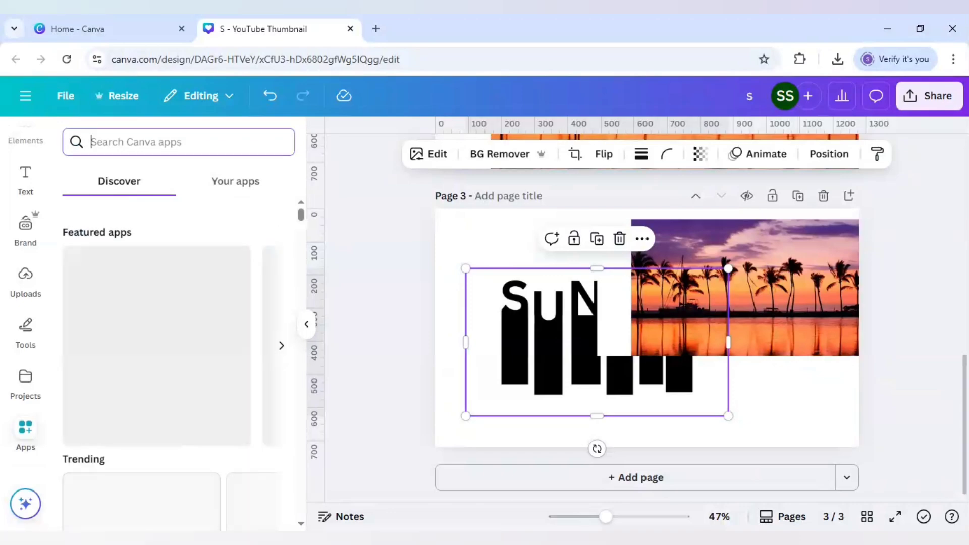
{"action": "type", "text": "blend"}
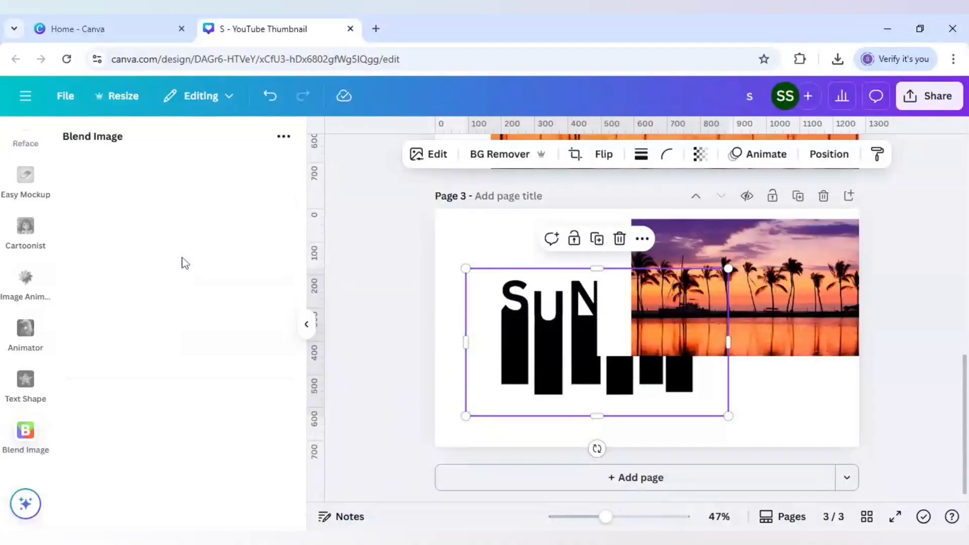
Step: Blend with the SUNSET lettering as bottom layer and palm-tree photo as top layer
{"action": "left_click", "coordinate": [25, 438]}
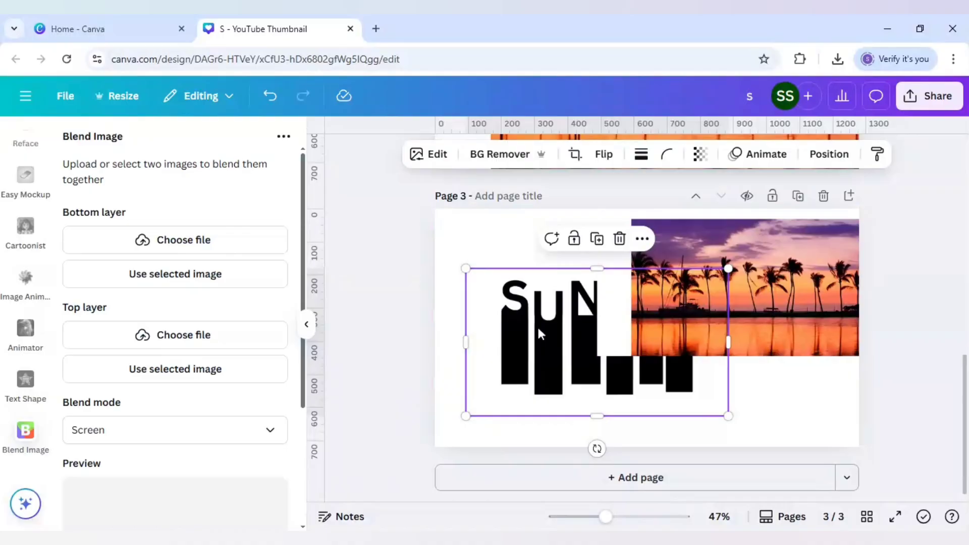
{"action": "left_click", "coordinate": [175, 274]}
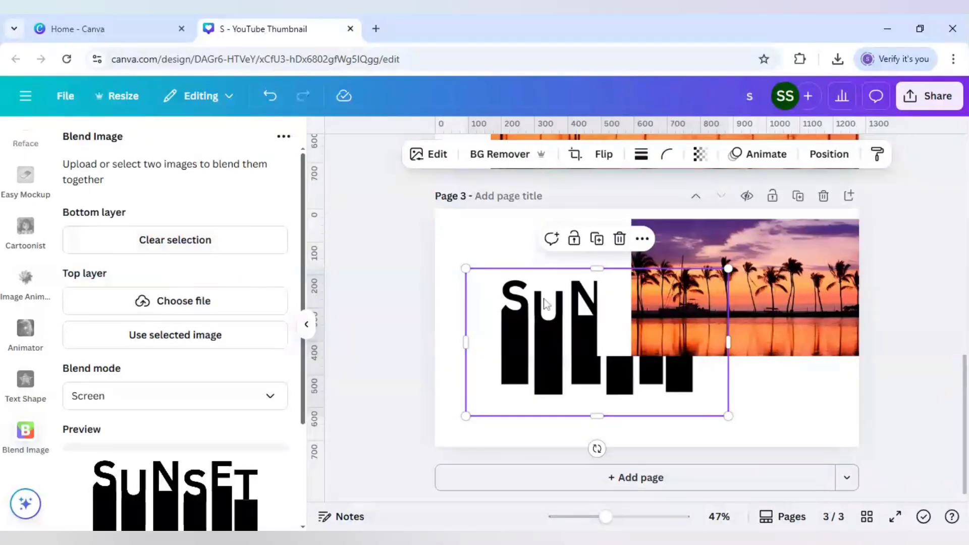
{"action": "left_click", "coordinate": [175, 334]}
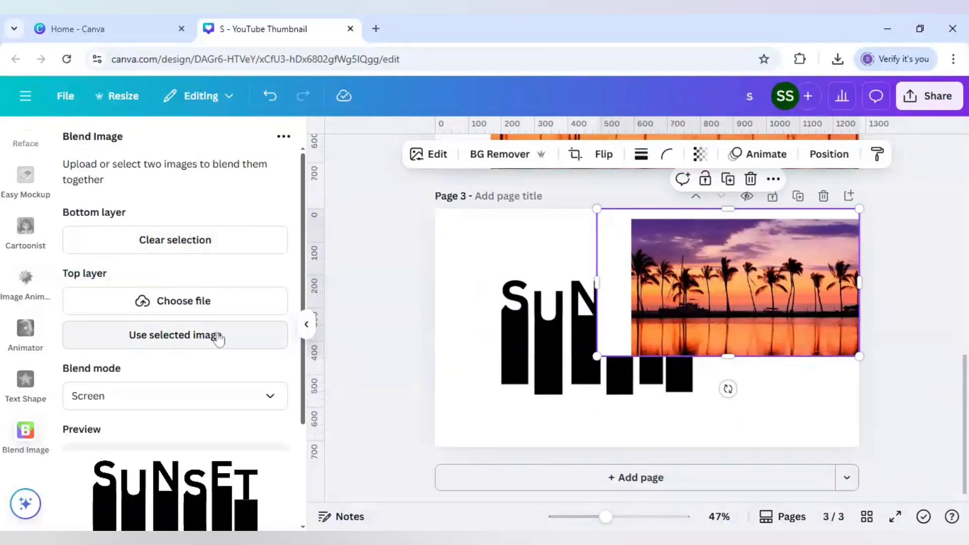
{"action": "left_click", "coordinate": [174, 335]}
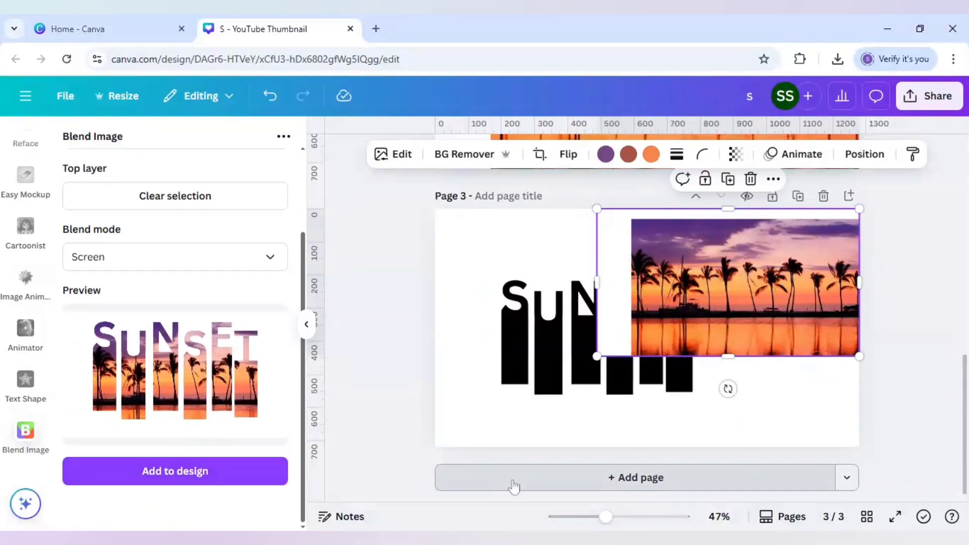
Step: Add a fourth page and place the blended SUNSET image, enlarged to fill the page
{"action": "left_click", "coordinate": [636, 477]}
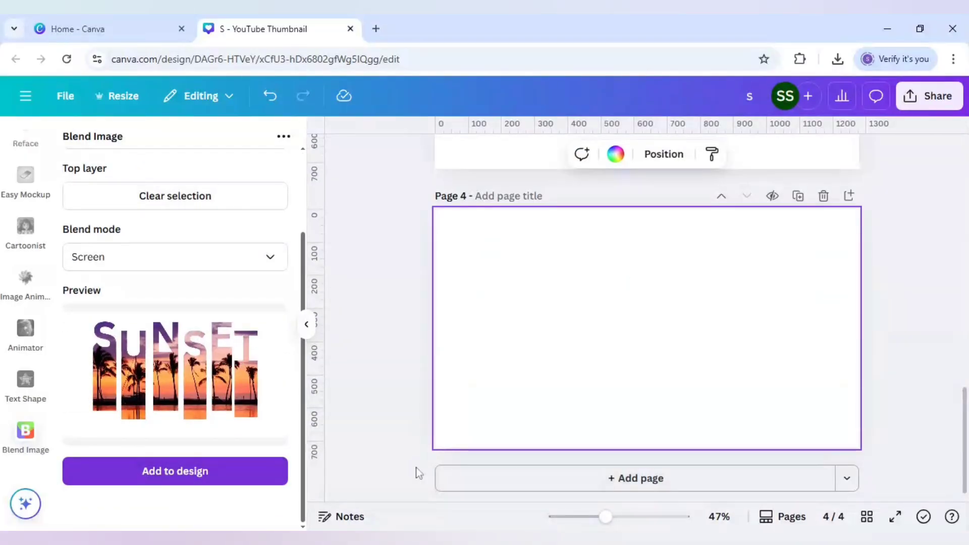
{"action": "left_click", "coordinate": [175, 471]}
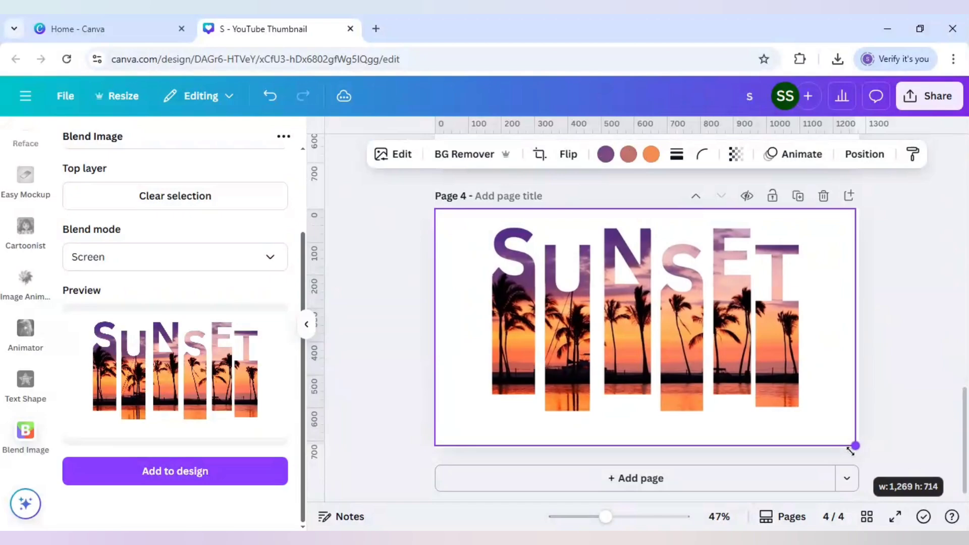
{"action": "left_click", "coordinate": [646, 318]}
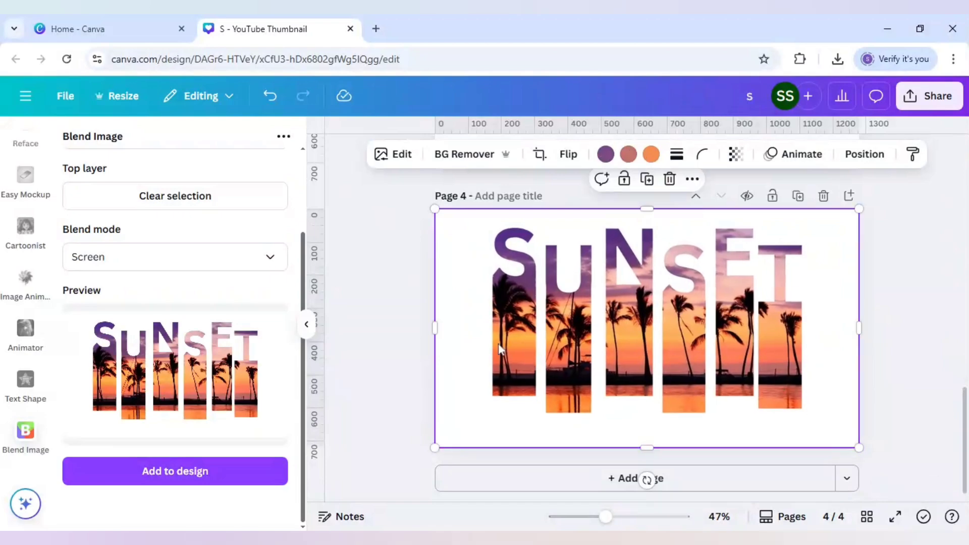
{"action": "mouse_move", "coordinate": [498, 343]}
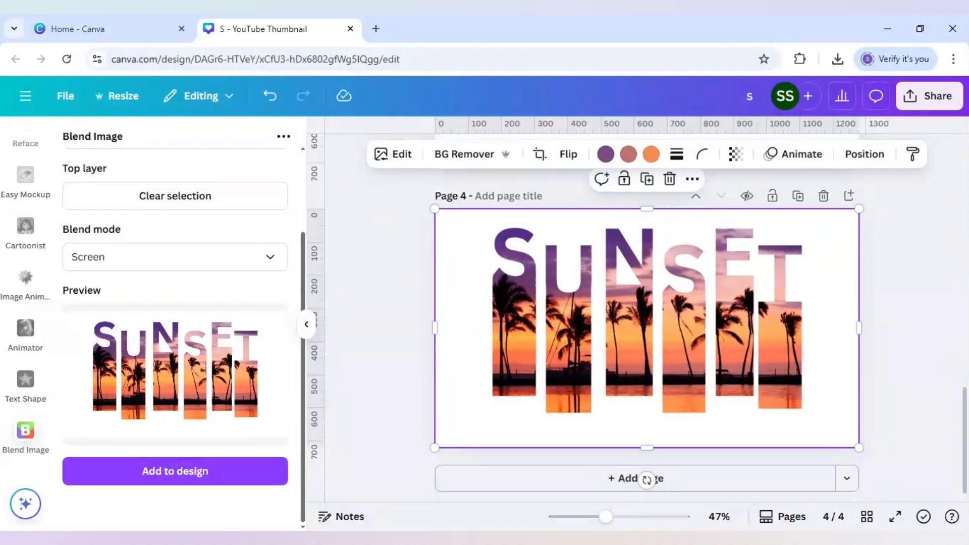
{"action": "mouse_move", "coordinate": [401, 156]}
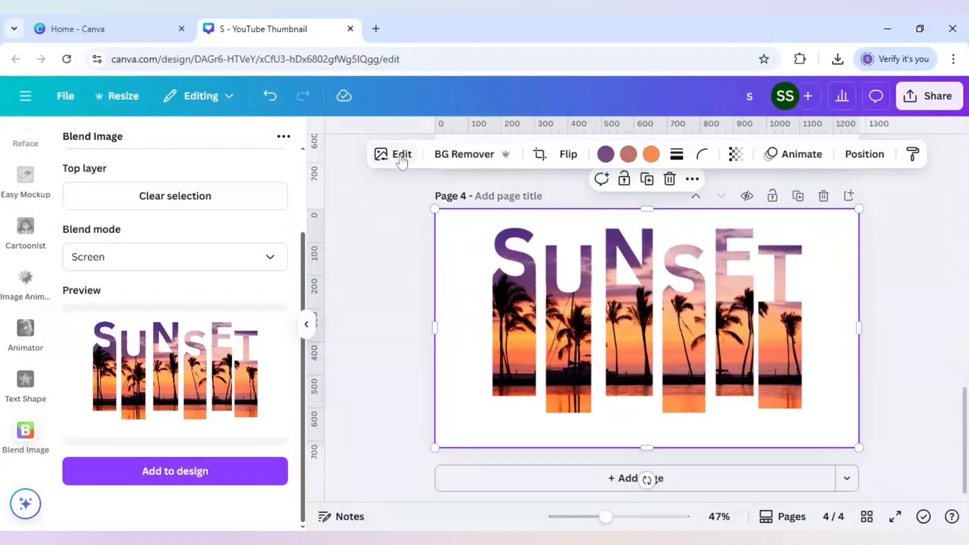
Step: Raise the SUNSET image's Contrast to 18, Blacks to 36 and Saturation to 43
{"action": "left_click", "coordinate": [394, 154]}
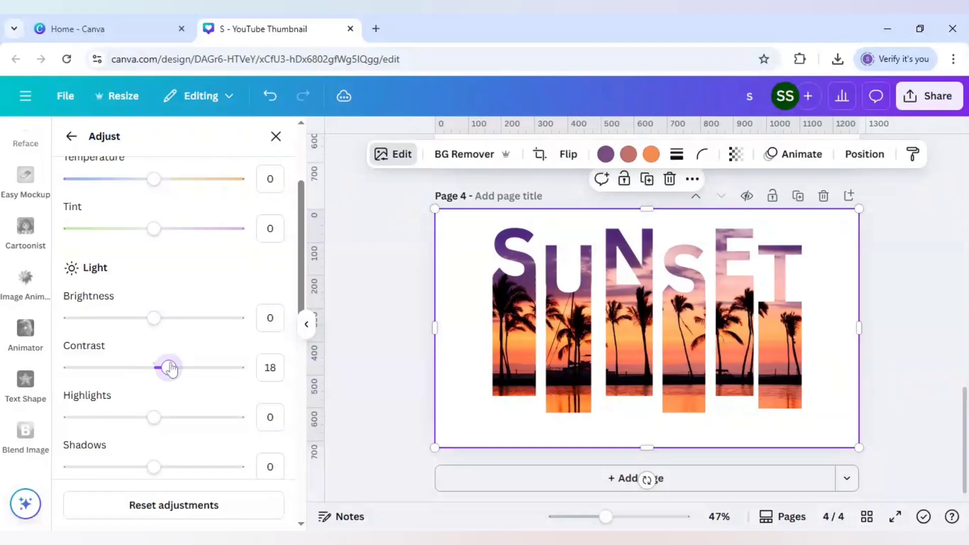
{"action": "scroll", "scroll_direction": "down", "scroll_amount": 3}
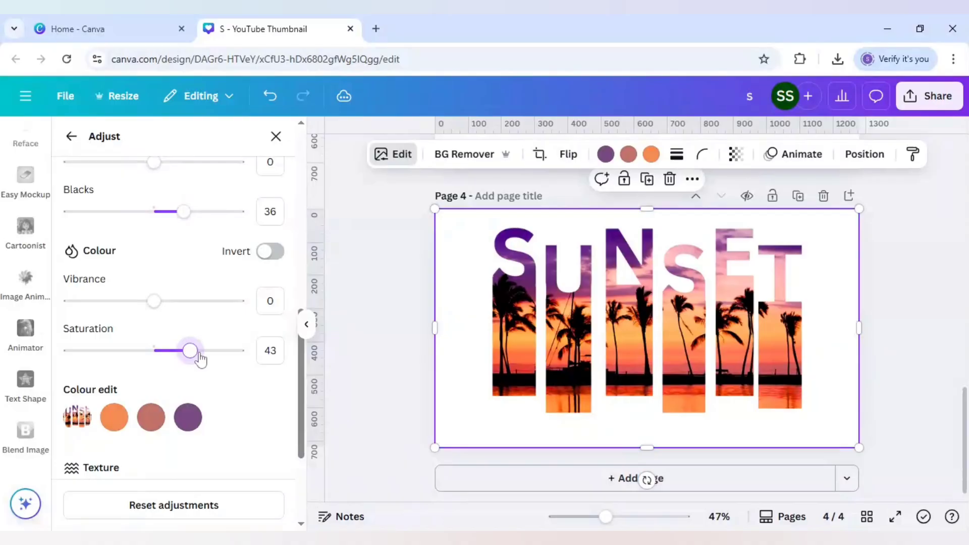
{"action": "left_click", "coordinate": [25, 432]}
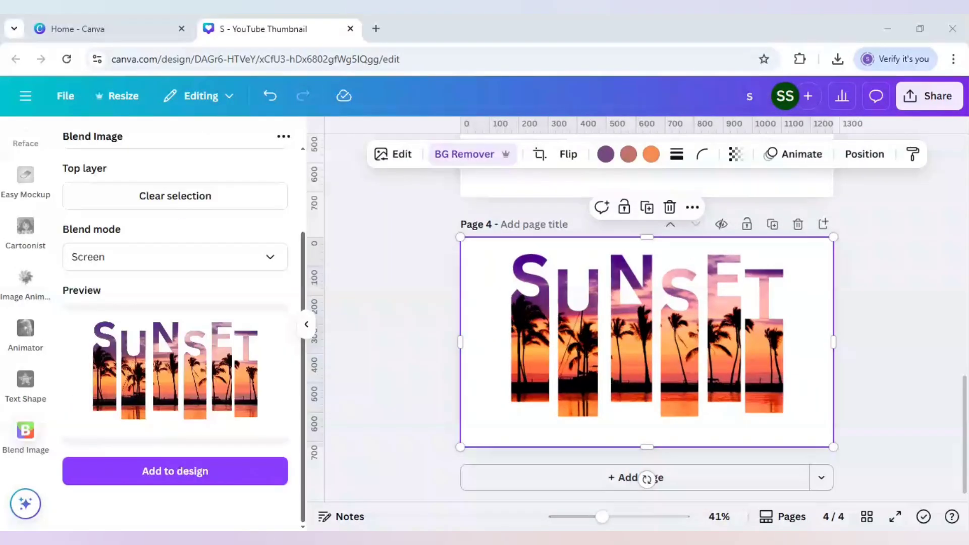
{"action": "mouse_move", "coordinate": [482, 160]}
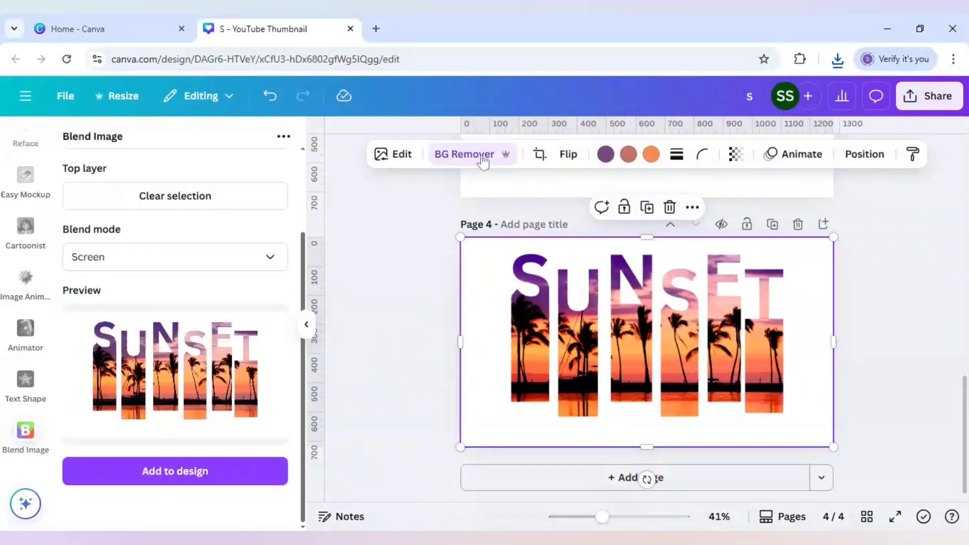
Step: Remove the SUNSET image's white background with BG Remover
{"action": "left_click", "coordinate": [463, 154]}
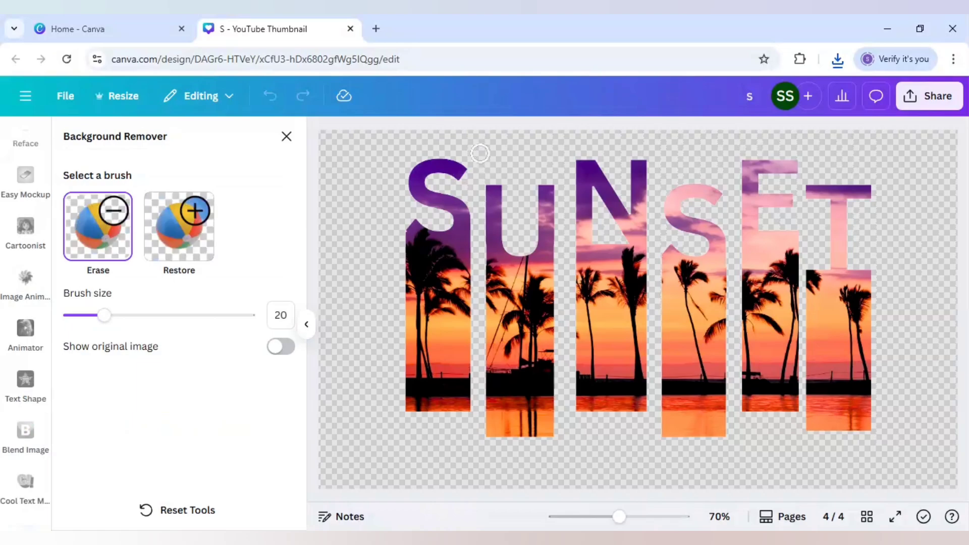
{"action": "left_click", "coordinate": [286, 135]}
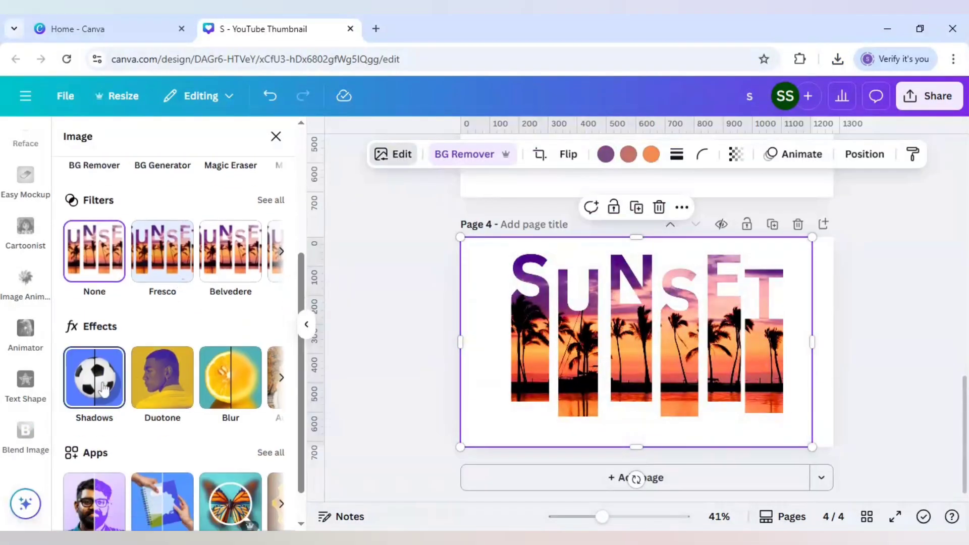
Step: Add a black Outline shadow, size 5 and intensity 100, to the SUNSET image
{"action": "left_click", "coordinate": [94, 378]}
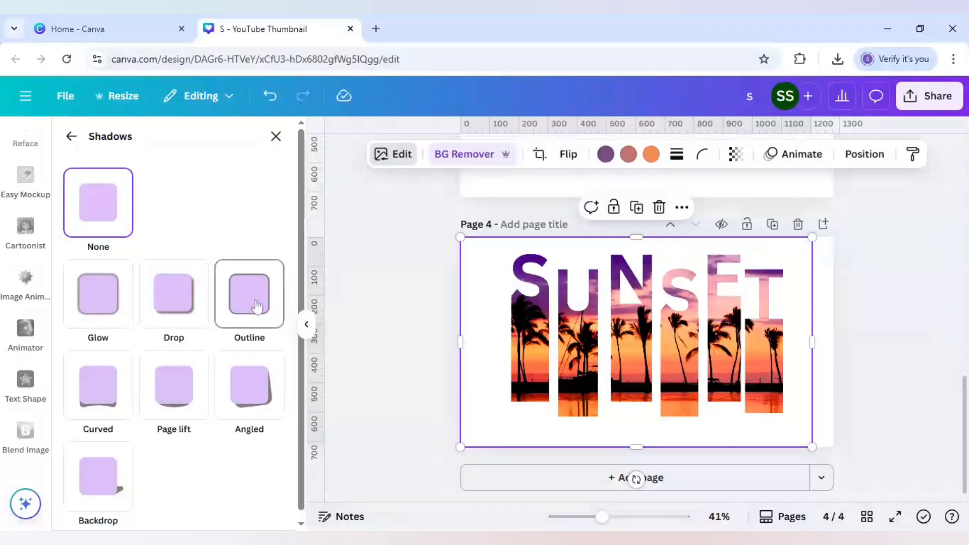
{"action": "left_click", "coordinate": [249, 294]}
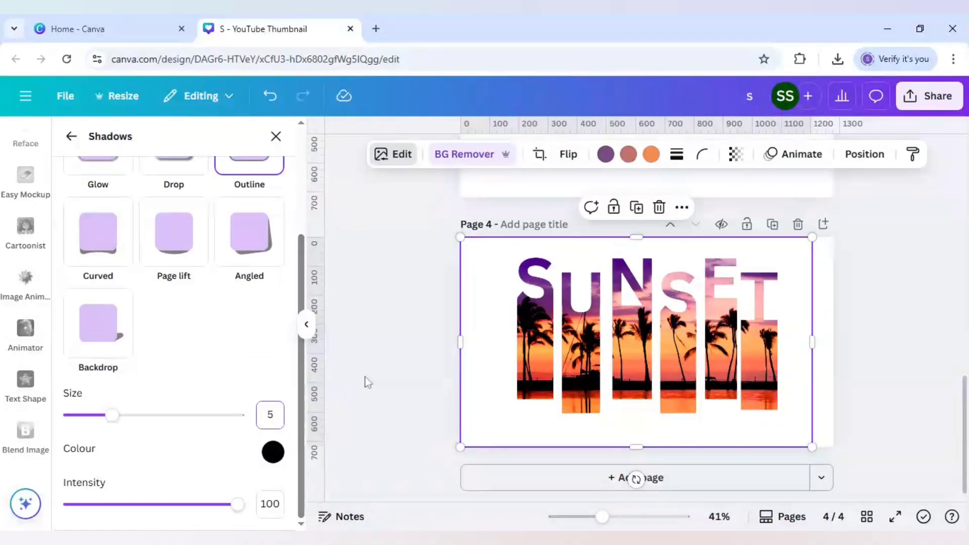
{"action": "left_click", "coordinate": [26, 437]}
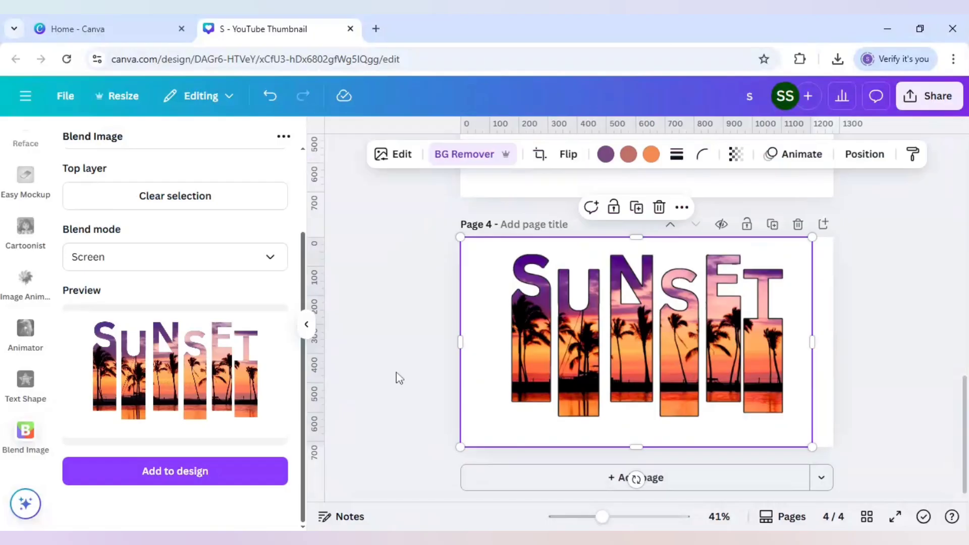
{"action": "left_click", "coordinate": [401, 362]}
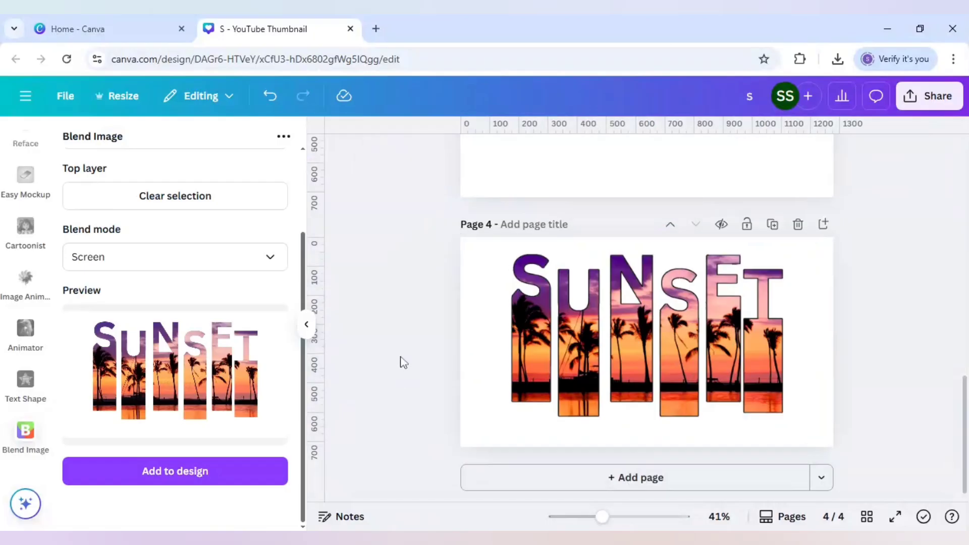